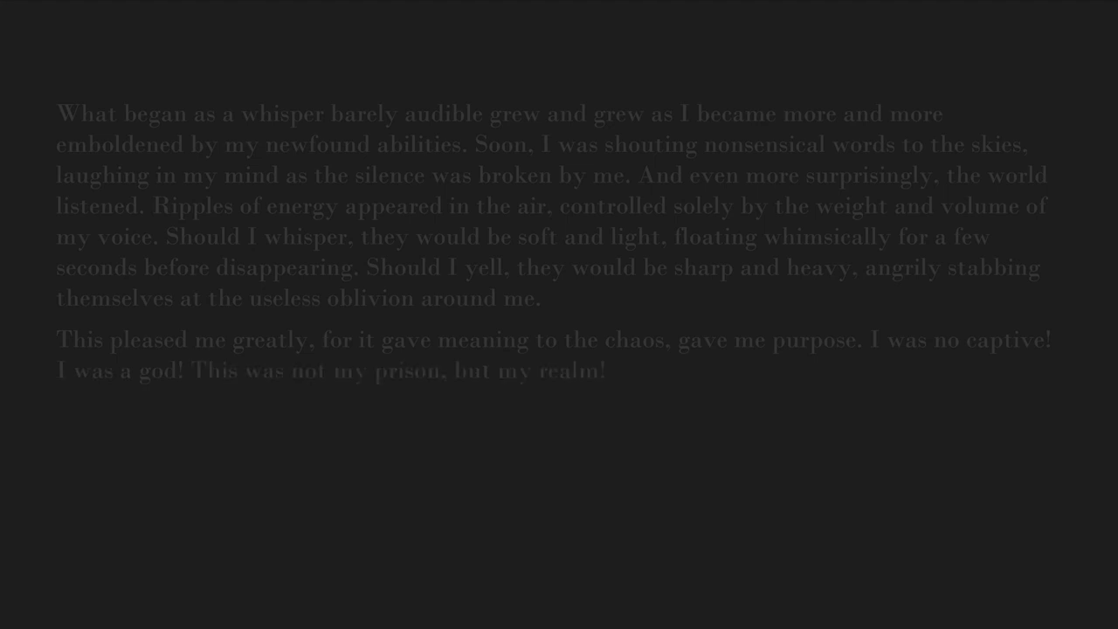
pyautogui.write('My words were law, my voice my weapon!')
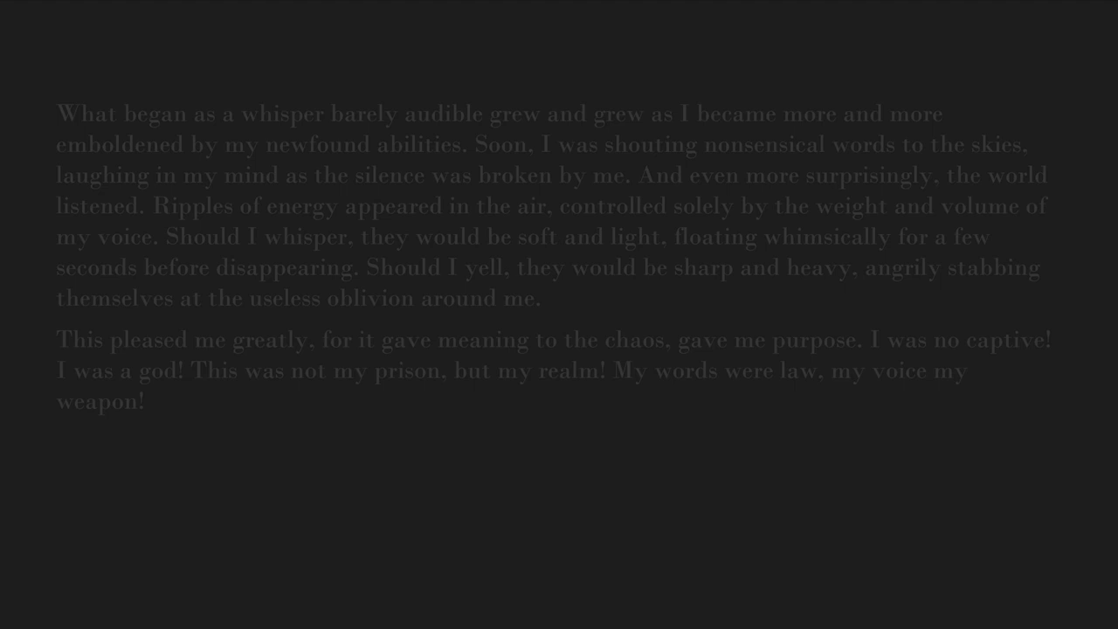
pyautogui.write('Through these powers I would recreate this realm into one of life, one of joy that I controlled, that I would rule justly!')
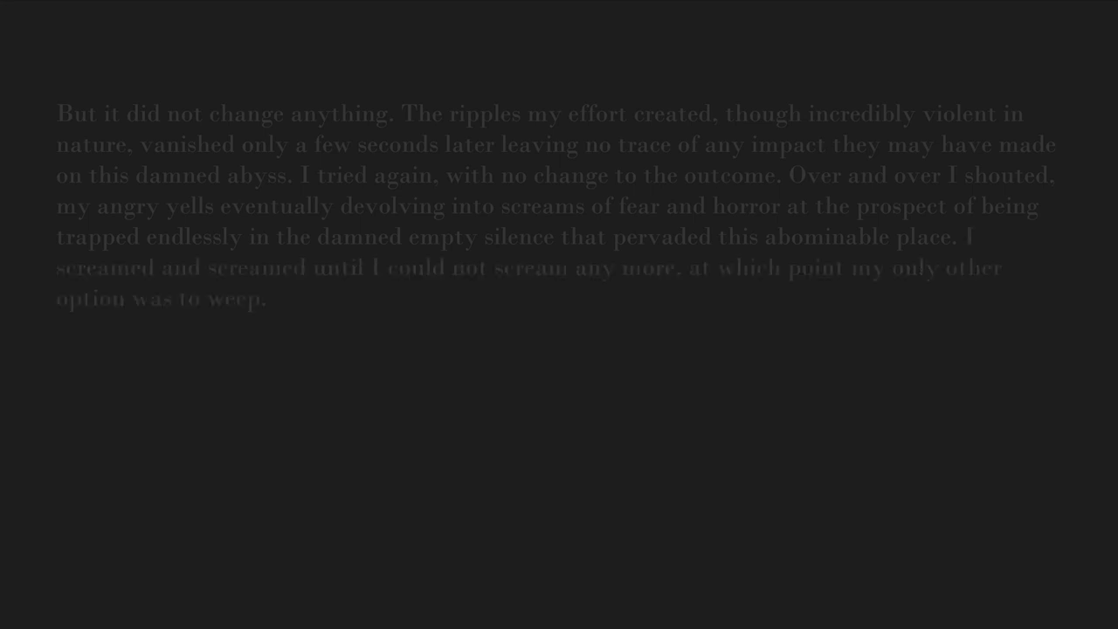
pyautogui.write('It was not fair.')
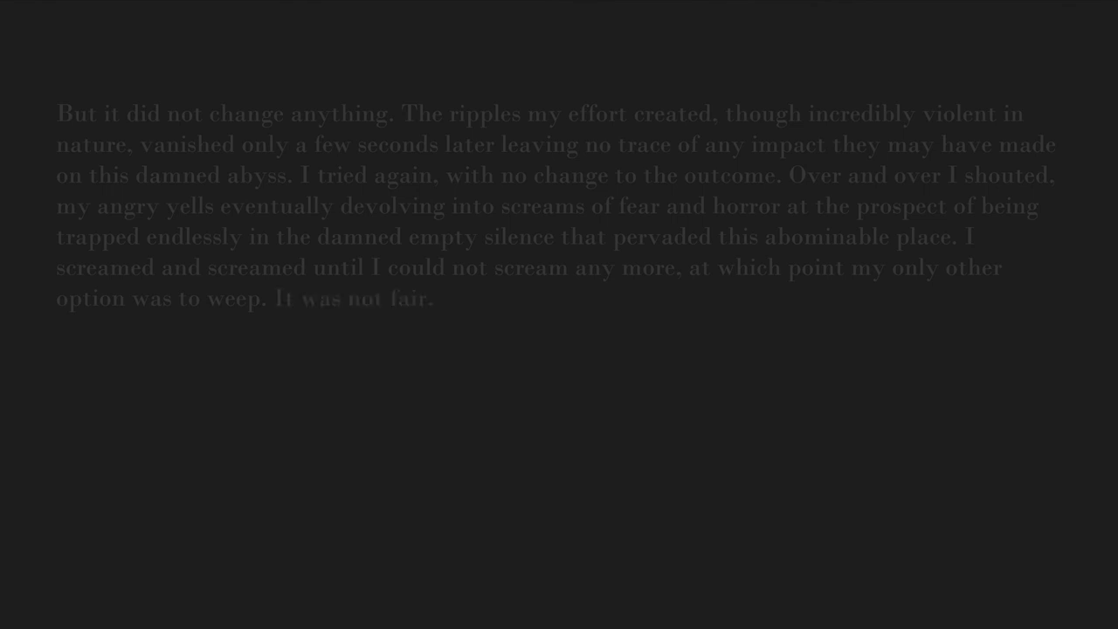